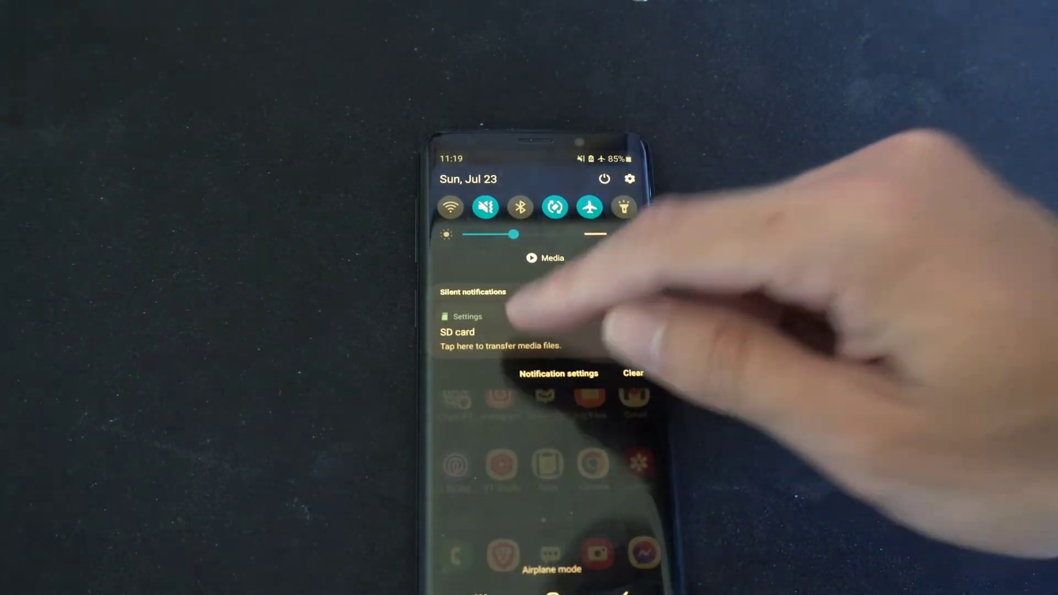
# Open the phone's main Settings menu from the notification shade gear icon.
pyautogui.click(467, 333)
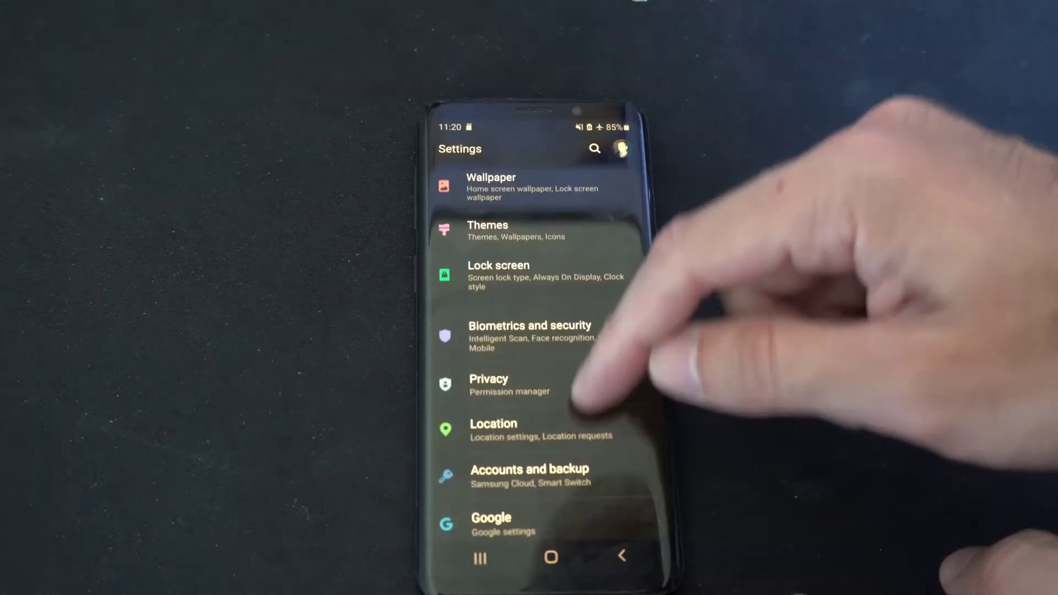
pyautogui.scroll(-3)
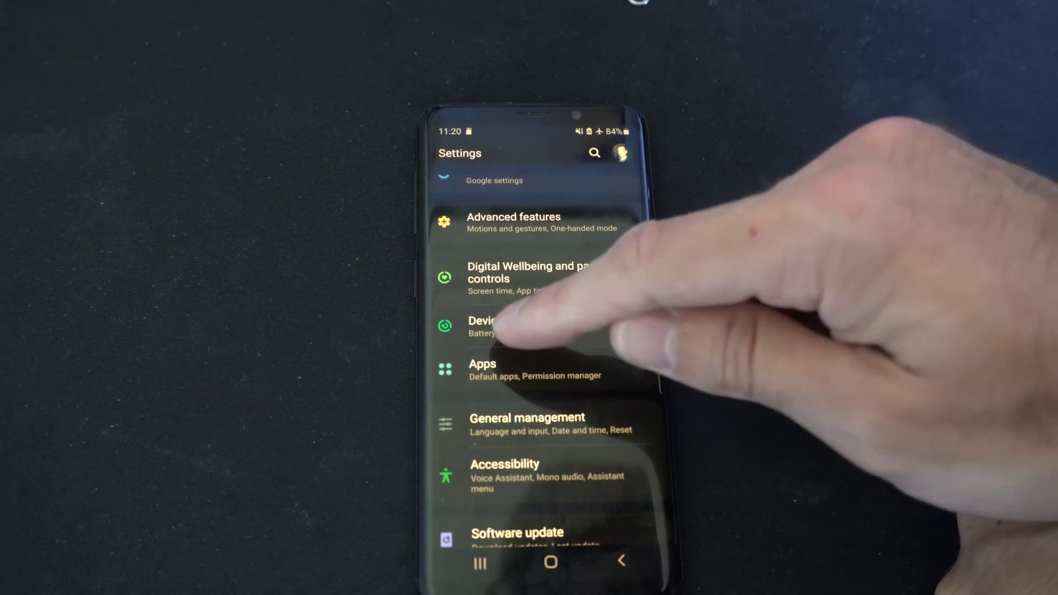
# View Device care's internal storage breakdown (59.4 GB of 64 GB), then return to its overview.
pyautogui.click(496, 325)
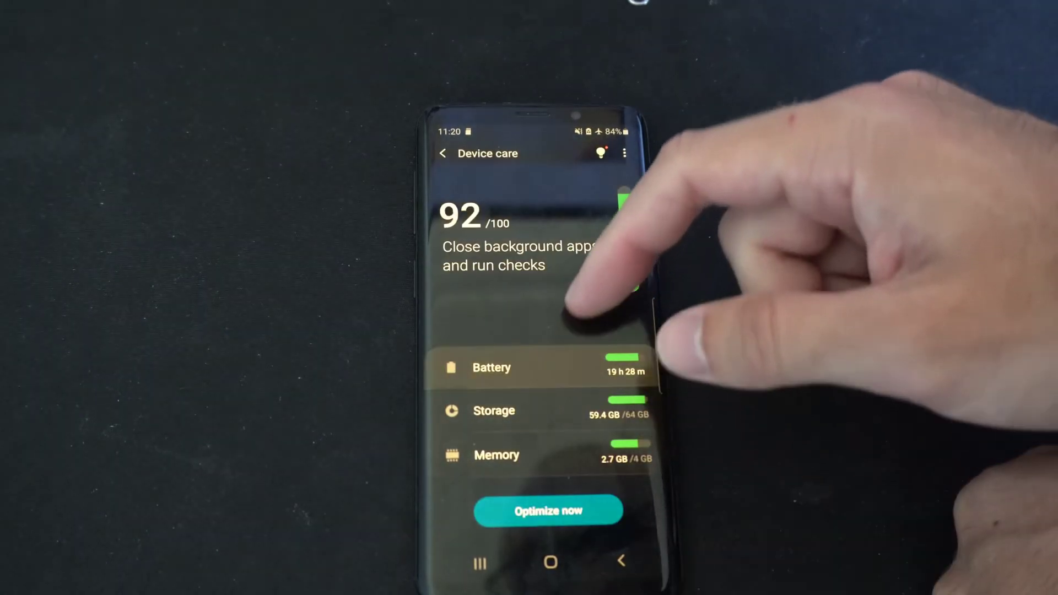
pyautogui.click(494, 410)
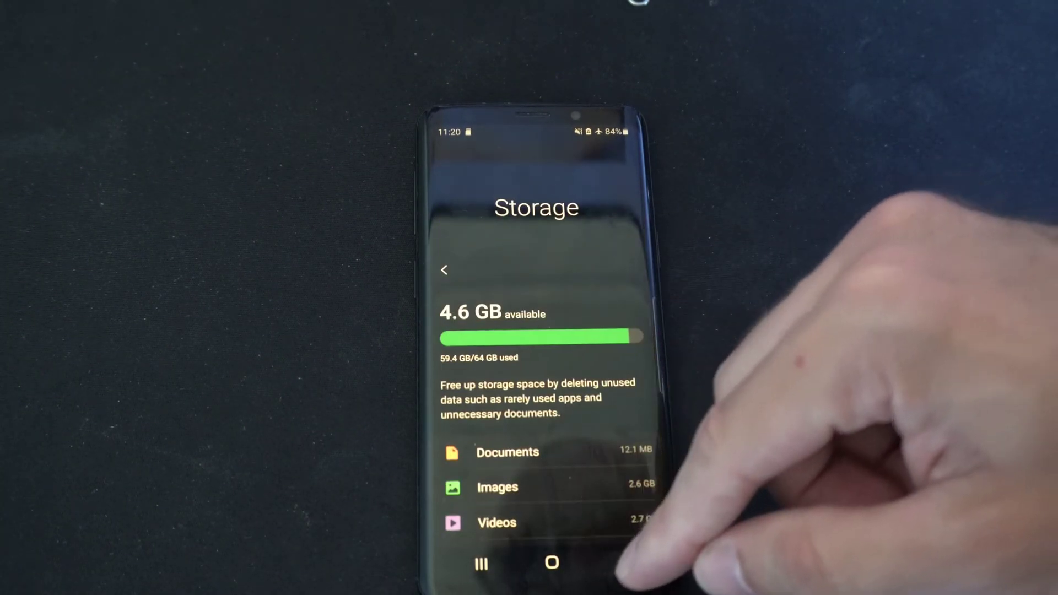
pyautogui.click(445, 271)
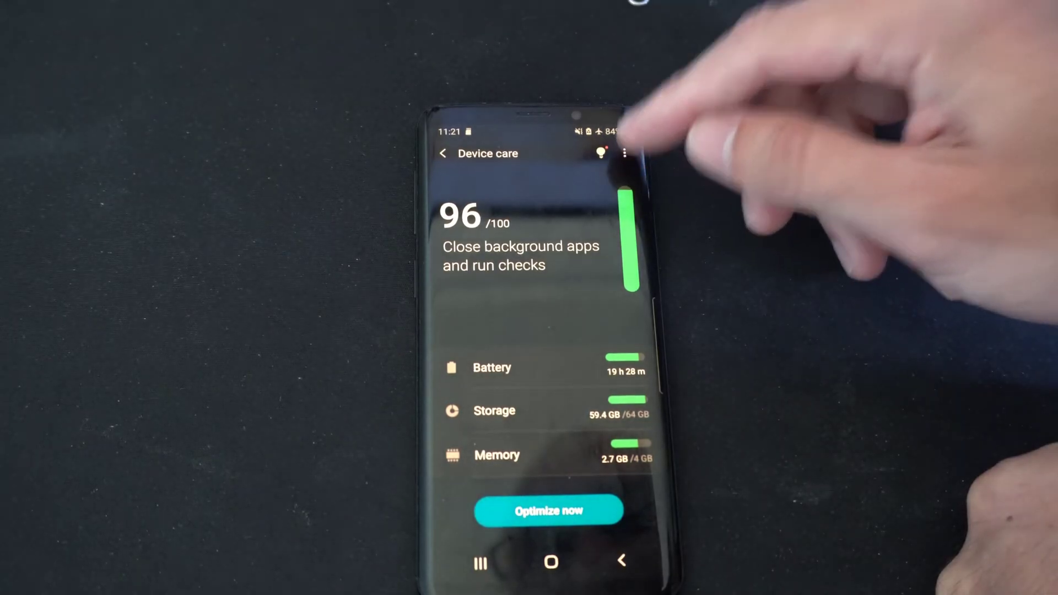
# Return to the main Settings list and scroll down to Device care and Developer options.
pyautogui.click(444, 153)
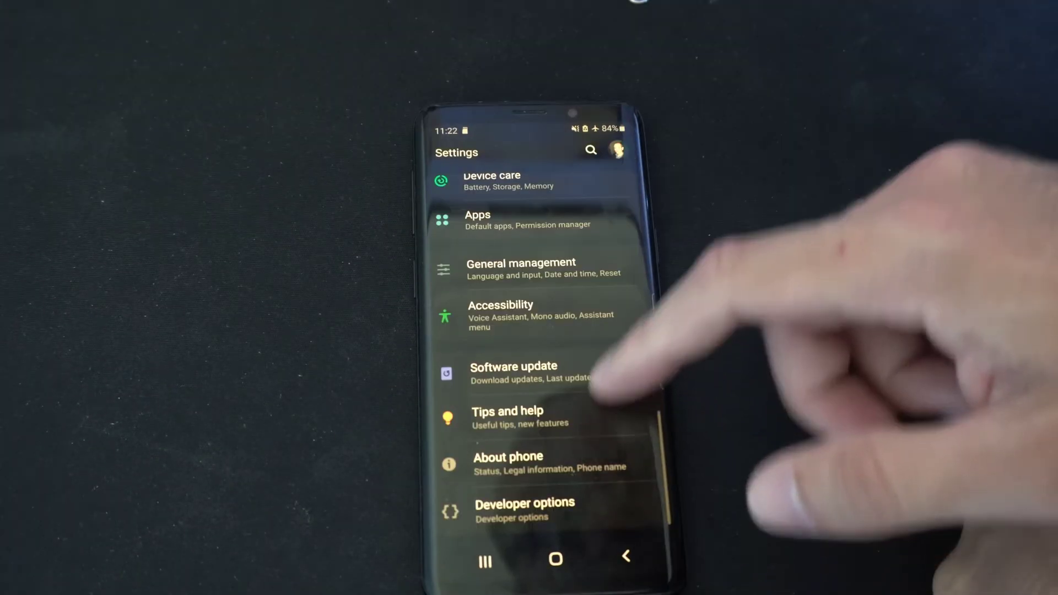
pyautogui.scroll(-3)
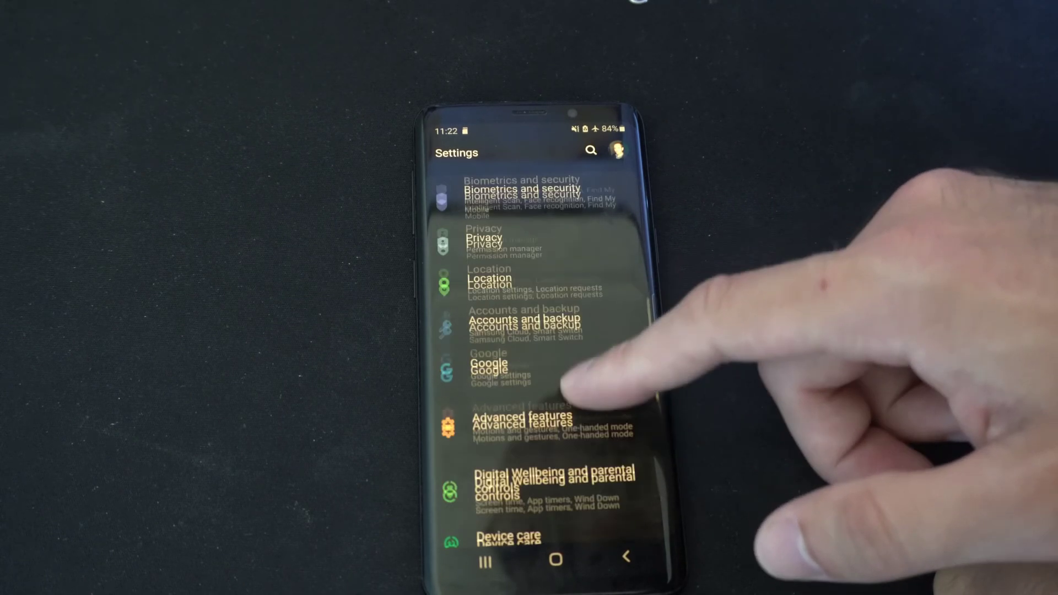
pyautogui.scroll(-3)
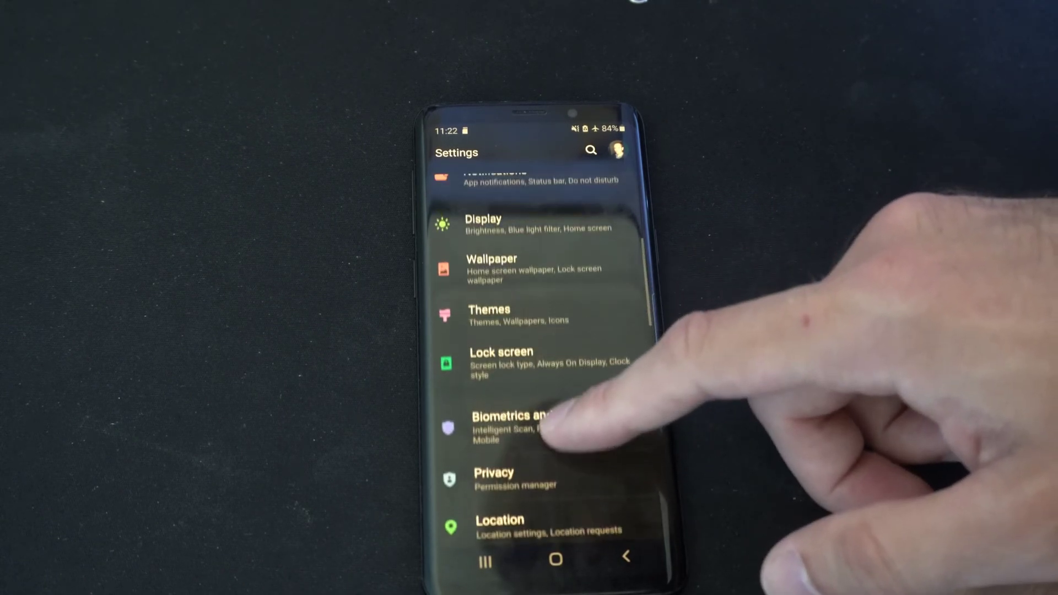
pyautogui.scroll(-3)
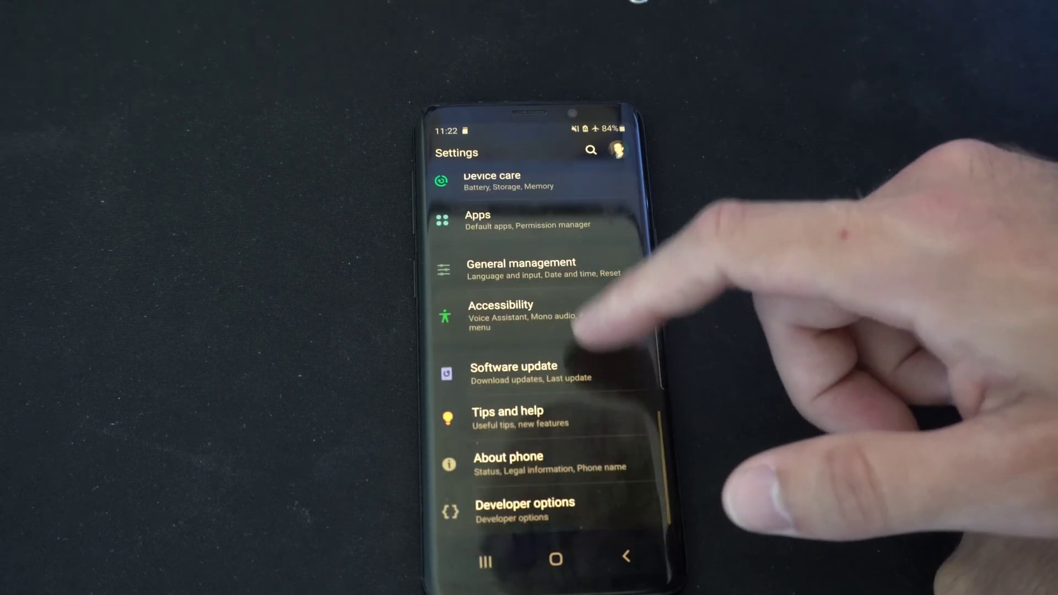
# Reopen Device care's Storage details showing the SD card at 5.75 MB of 183.3 GB.
pyautogui.click(493, 180)
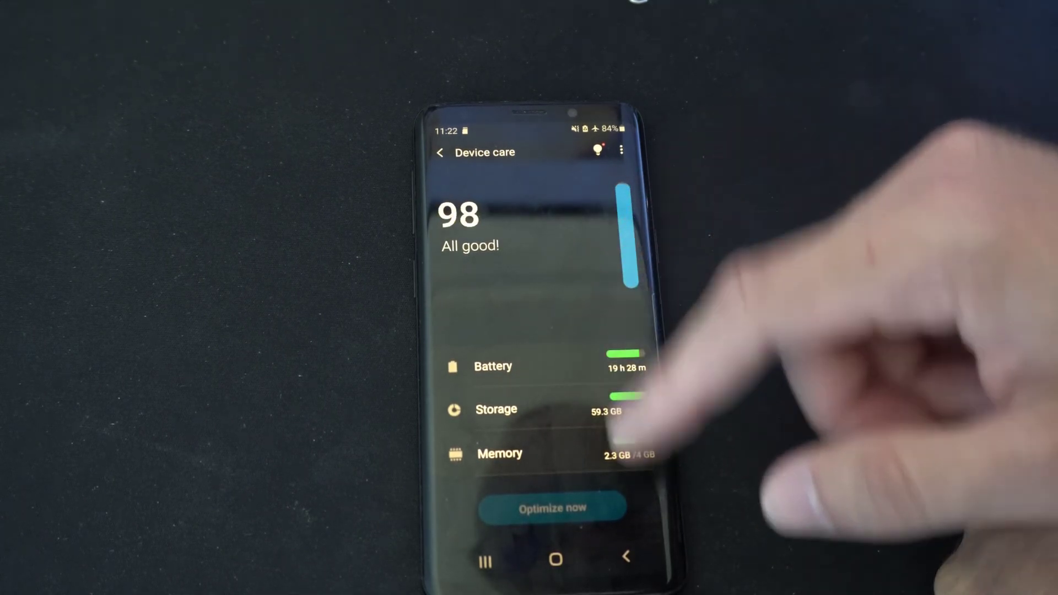
pyautogui.click(496, 409)
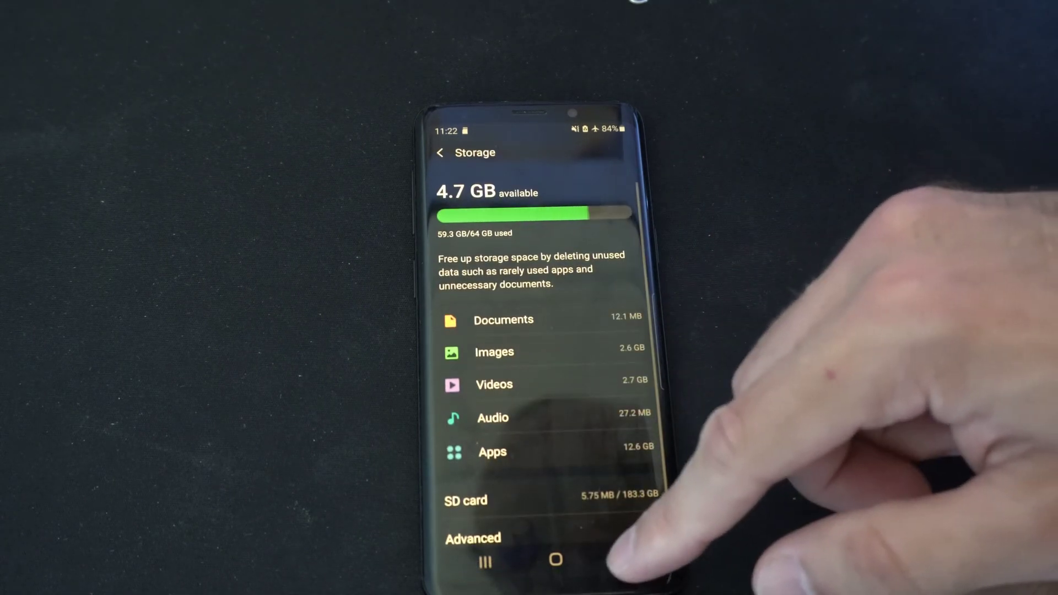